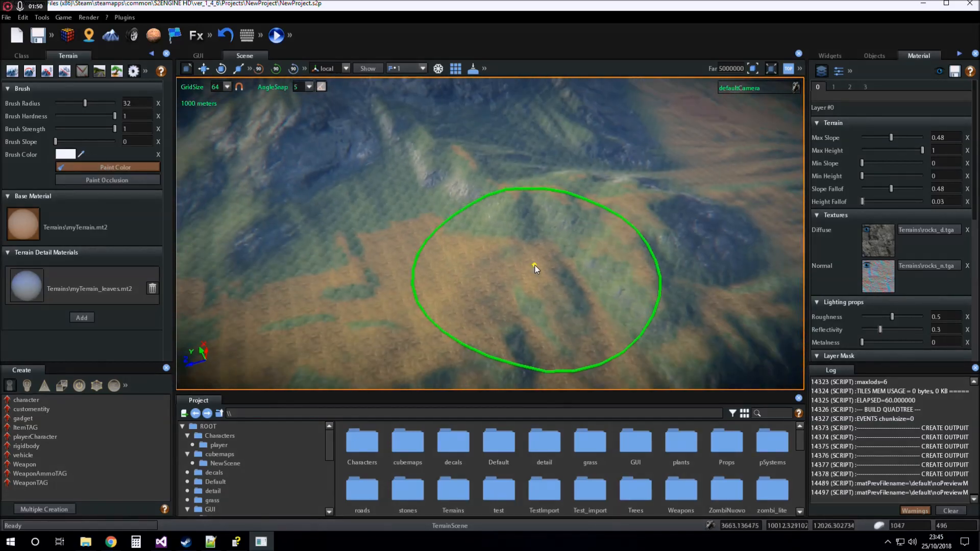
Set the terrain brush to radius 11, hardness 0.66 and strength 0.44 via the sliders
{"action": "left_click_drag", "start_coordinate": [86, 103], "coordinate": [66, 103]}
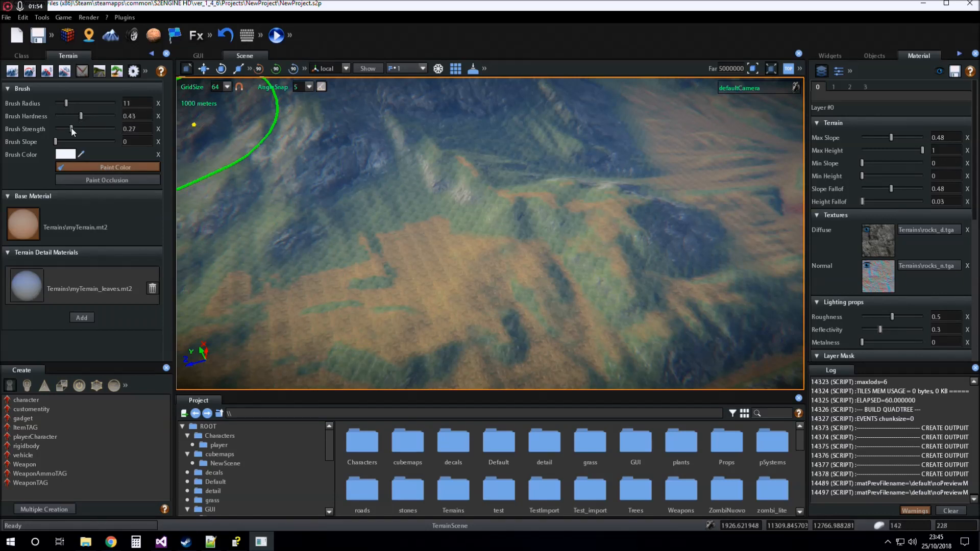
{"action": "left_click_drag", "start_coordinate": [80, 116], "coordinate": [93, 116]}
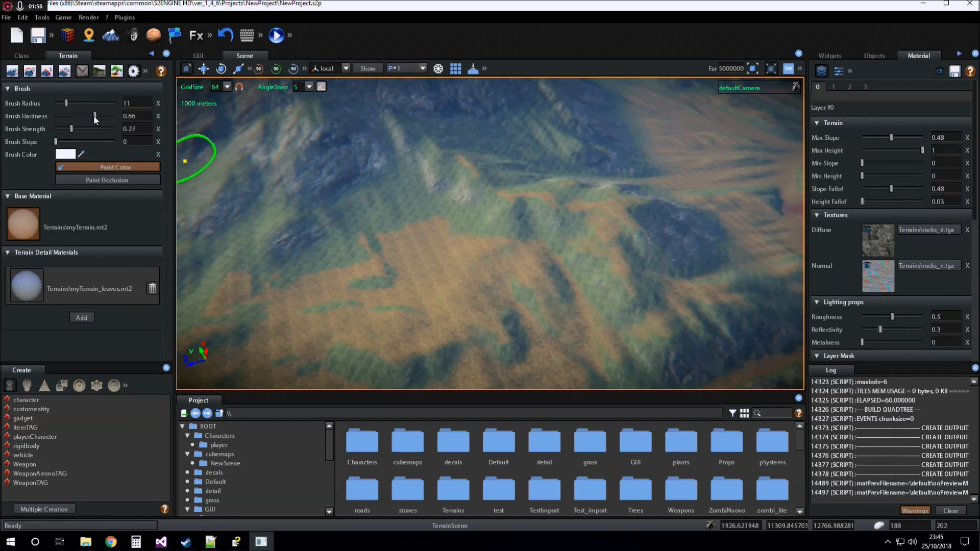
{"action": "left_click_drag", "start_coordinate": [71, 129], "coordinate": [82, 129]}
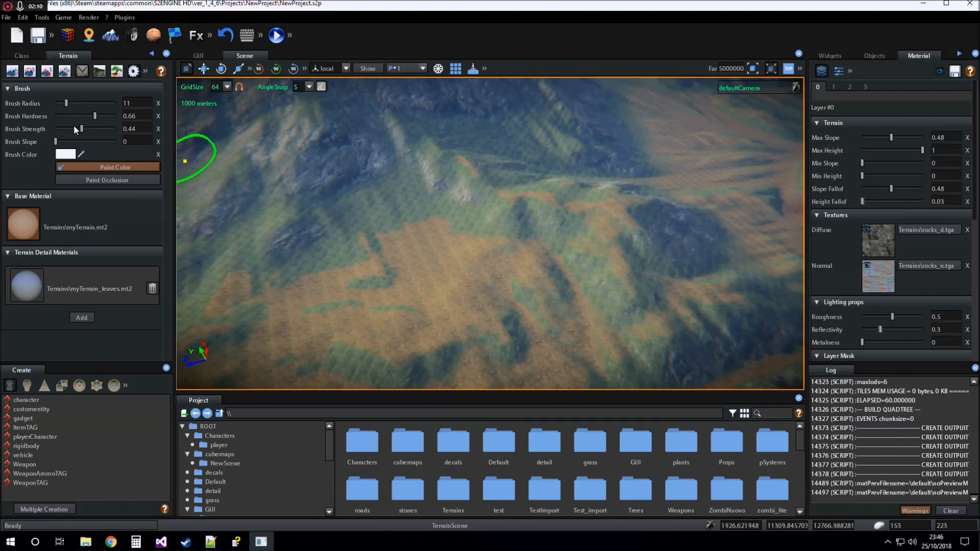
{"action": "left_click", "coordinate": [65, 155]}
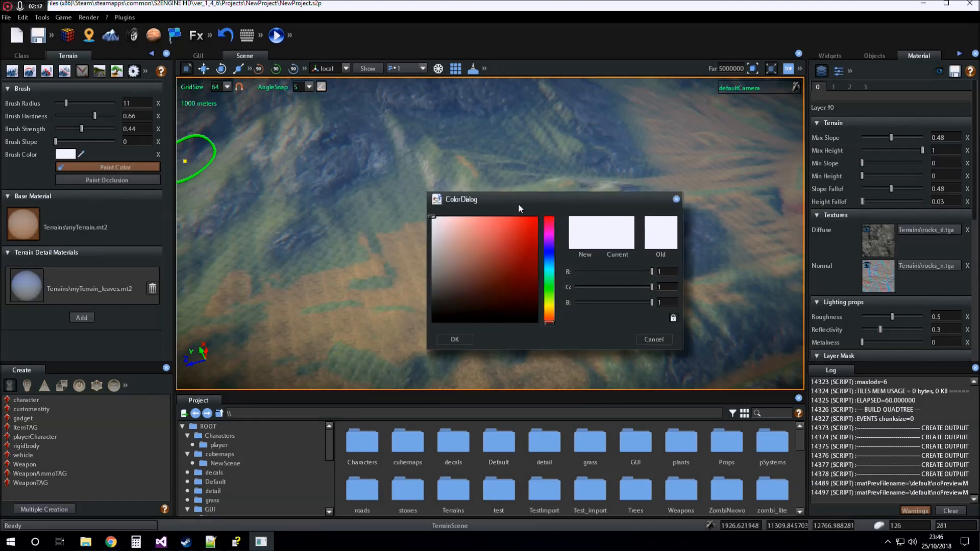
Choose an orange brush colour (about 0.99, 0.48, 0.11) and confirm it
{"action": "left_click", "coordinate": [505, 261]}
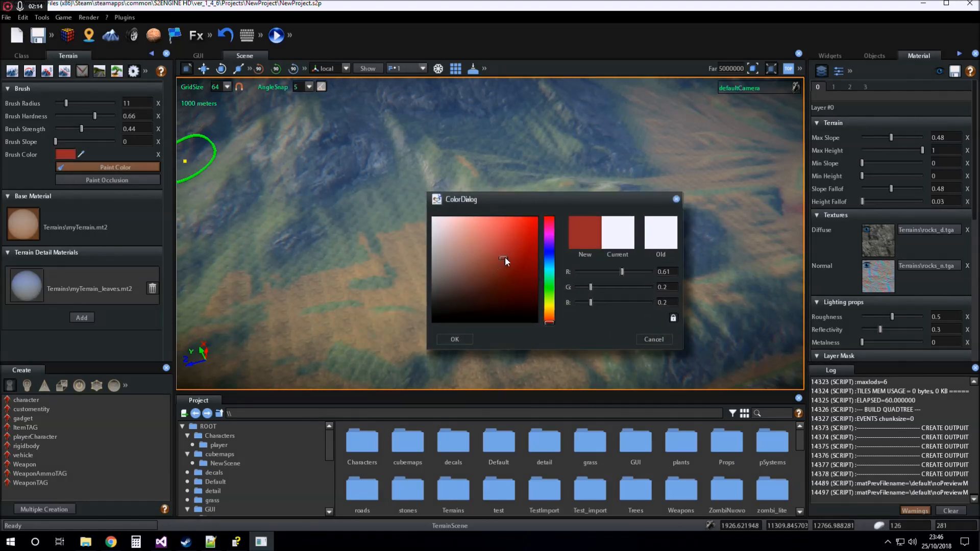
{"action": "left_click", "coordinate": [549, 318]}
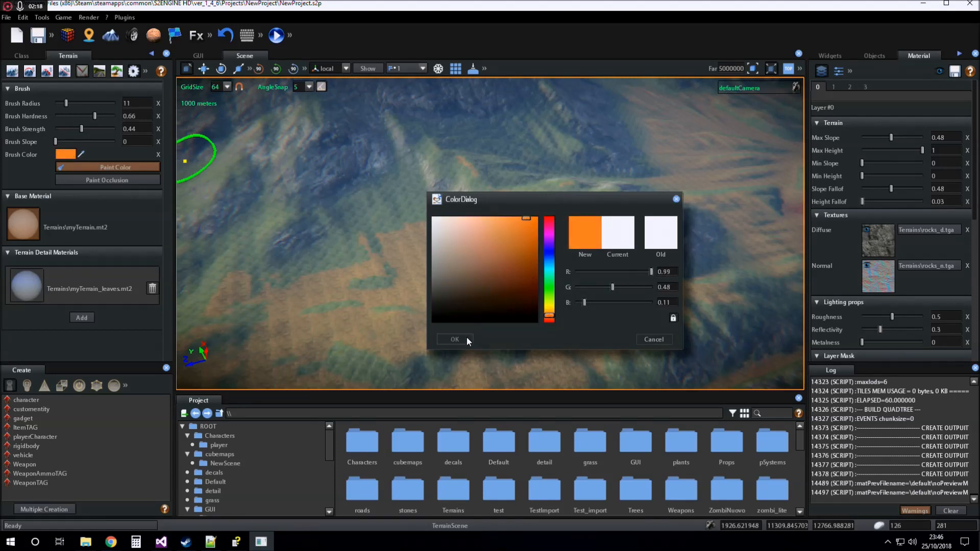
{"action": "left_click", "coordinate": [454, 339]}
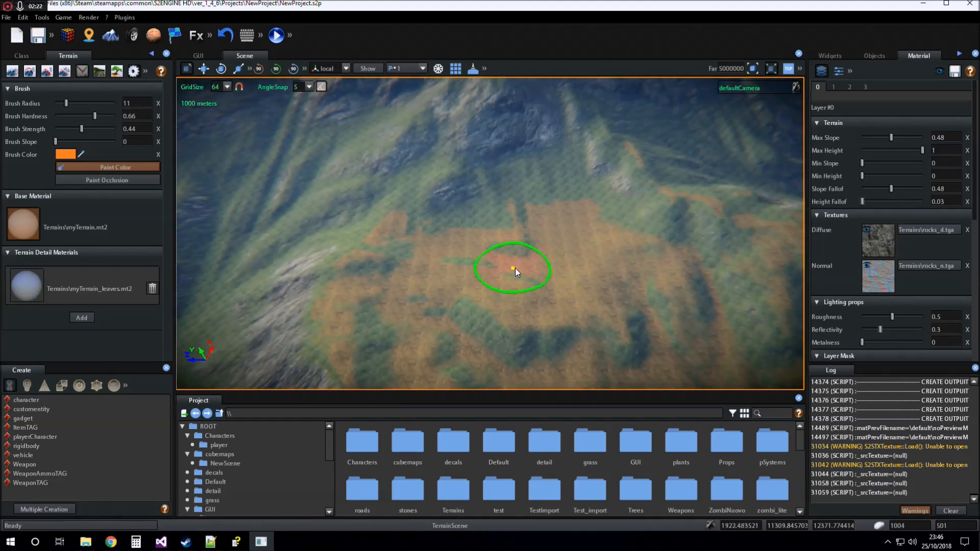
Paint a large orange patch over the flat plain in the middle of the terrain
{"action": "left_click_drag", "start_coordinate": [512, 269], "coordinate": [578, 270]}
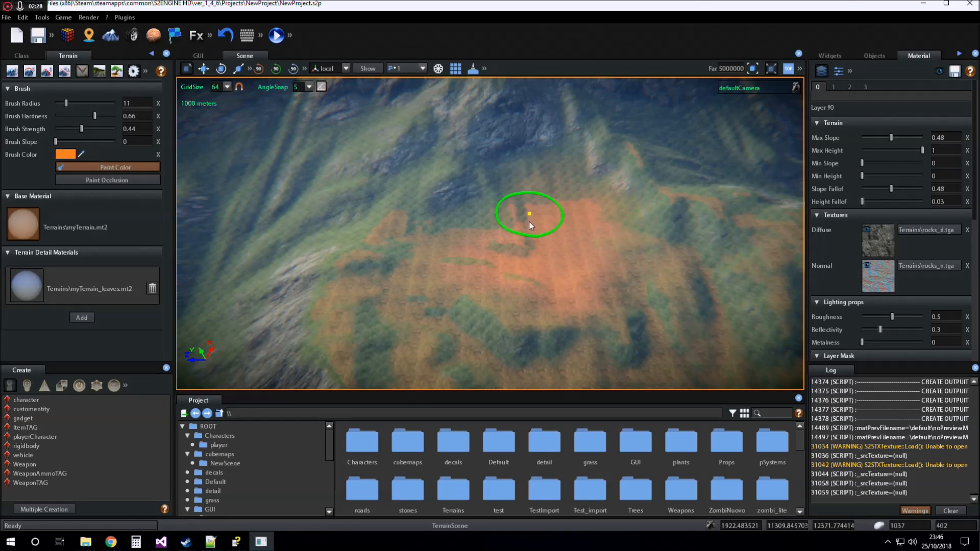
{"action": "left_click_drag", "start_coordinate": [530, 214], "coordinate": [530, 261]}
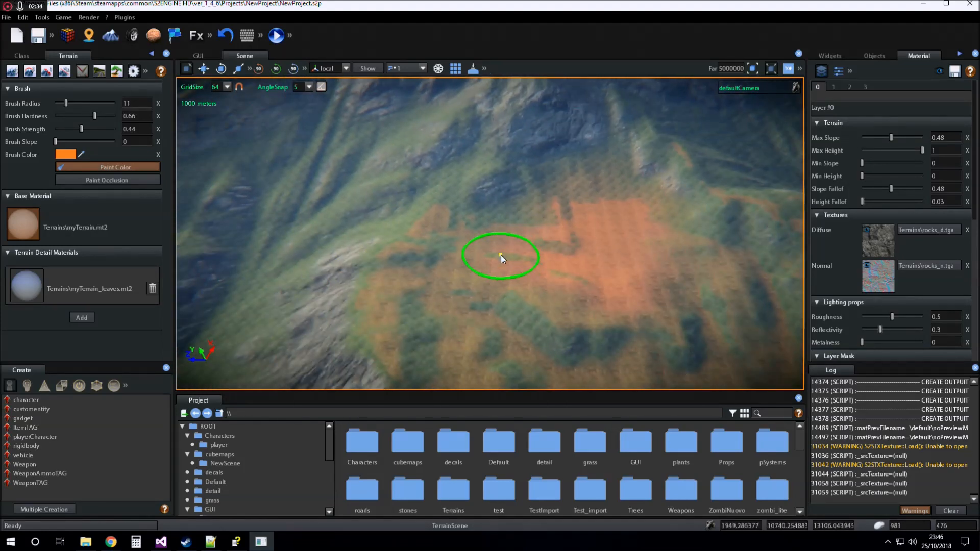
{"action": "left_click", "coordinate": [65, 154]}
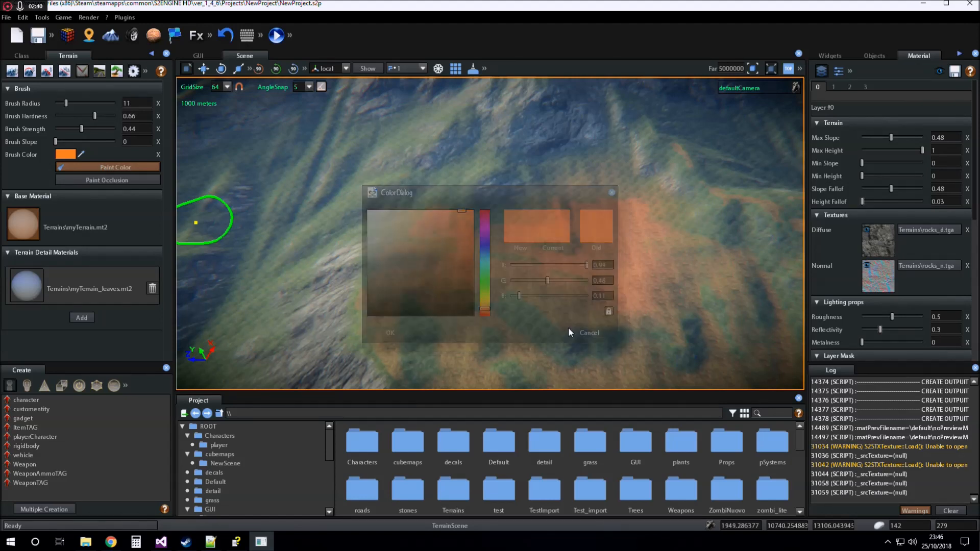
Blend grey-brown strokes sampled from the terrain over the orange patch
{"action": "left_click", "coordinate": [588, 332]}
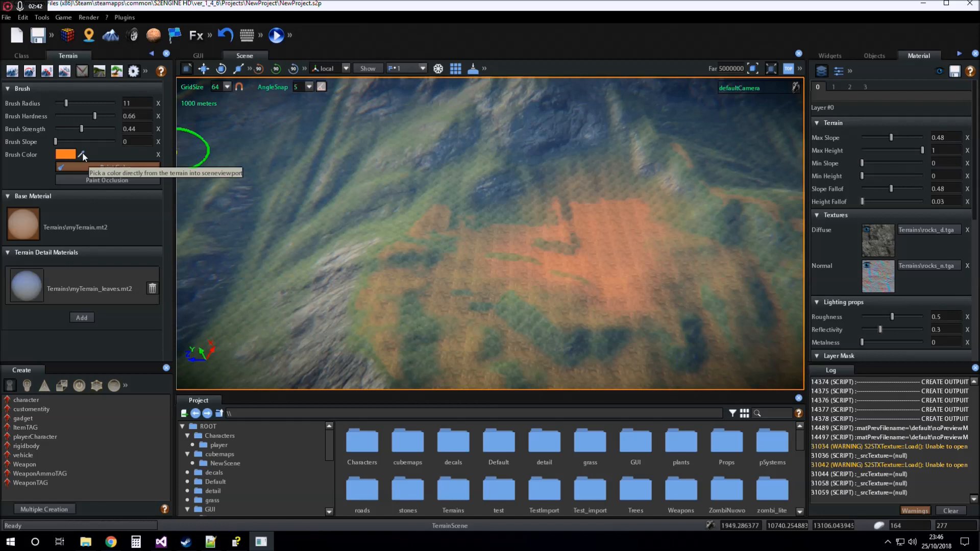
{"action": "mouse_move", "coordinate": [389, 233]}
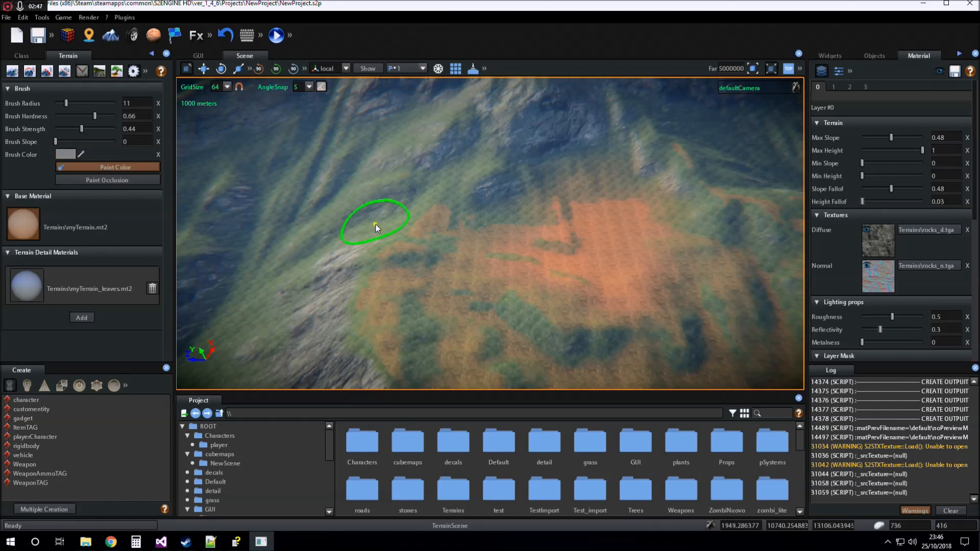
{"action": "mouse_move", "coordinate": [524, 241]}
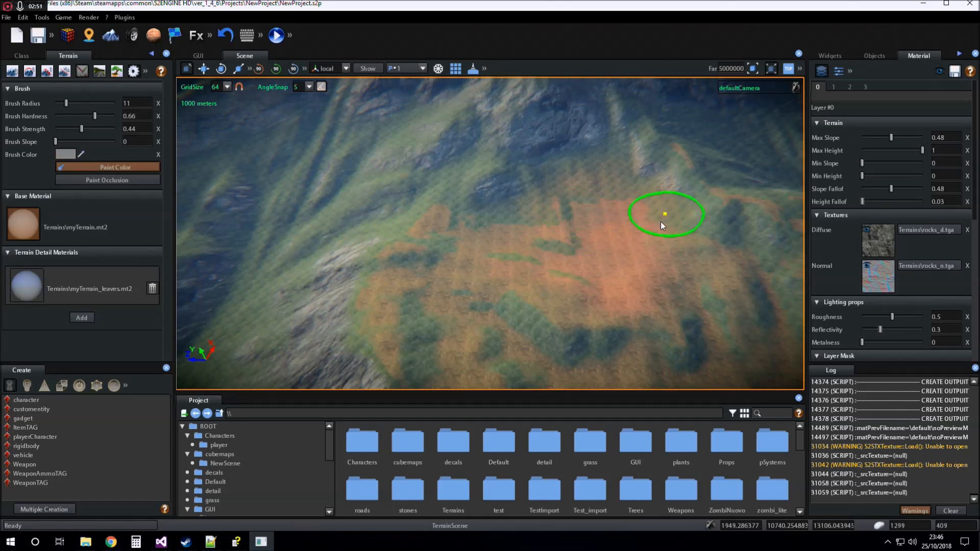
{"action": "left_click_drag", "start_coordinate": [665, 215], "coordinate": [587, 267]}
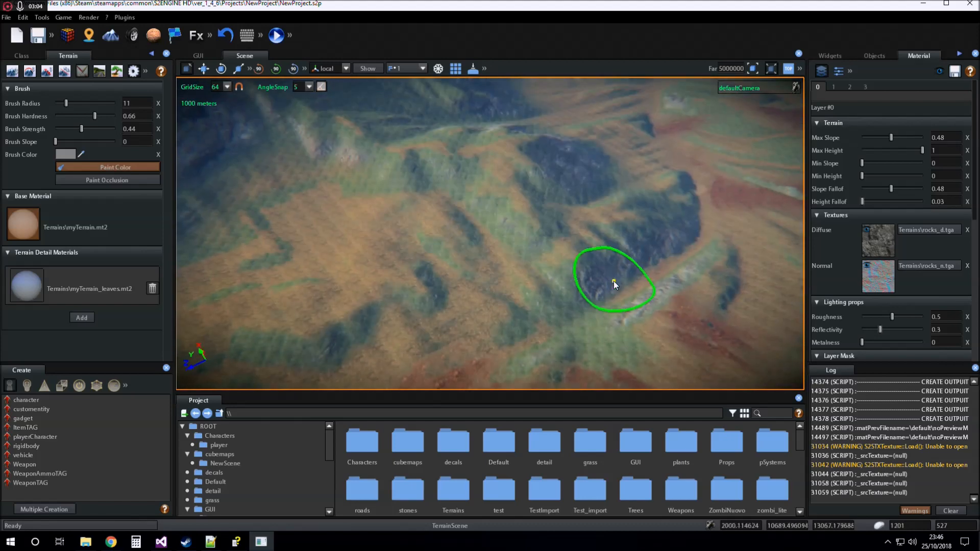
{"action": "left_click_drag", "start_coordinate": [613, 283], "coordinate": [533, 246]}
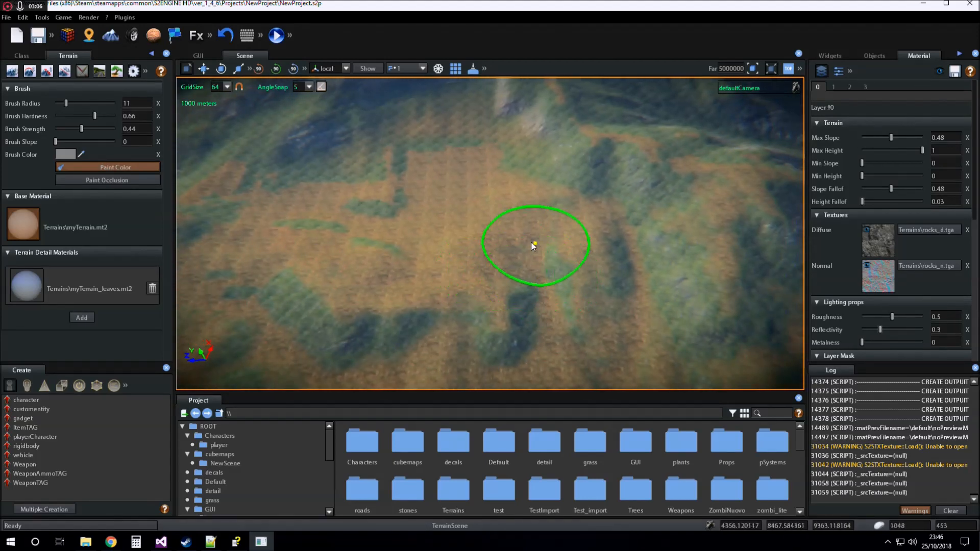
{"action": "mouse_move", "coordinate": [209, 188]}
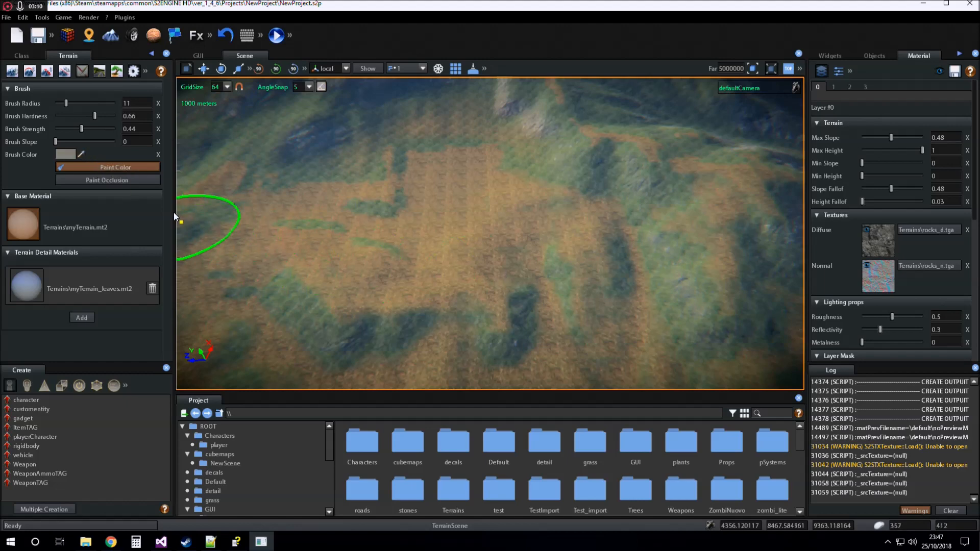
Switch the brush colour back to orange in the colour picker
{"action": "left_click", "coordinate": [65, 154]}
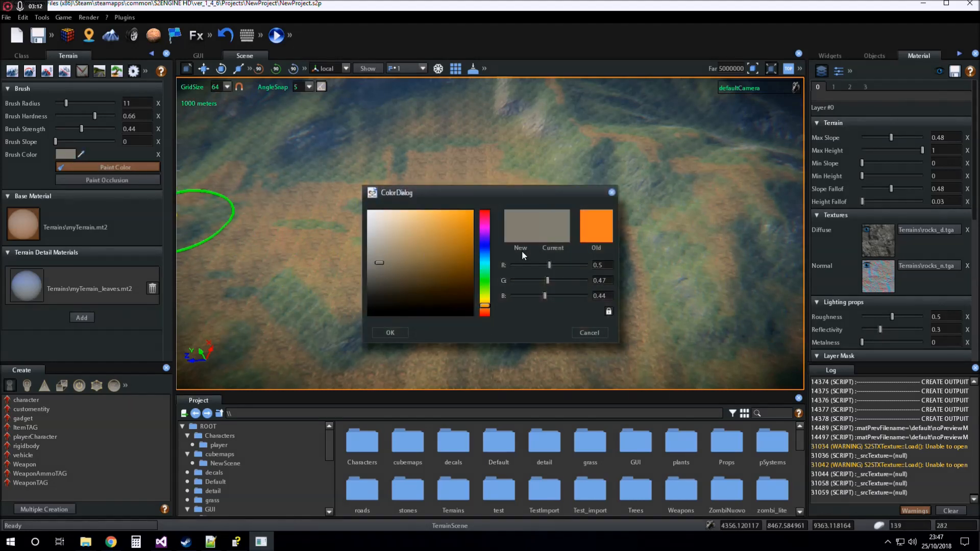
{"action": "left_click", "coordinate": [462, 211]}
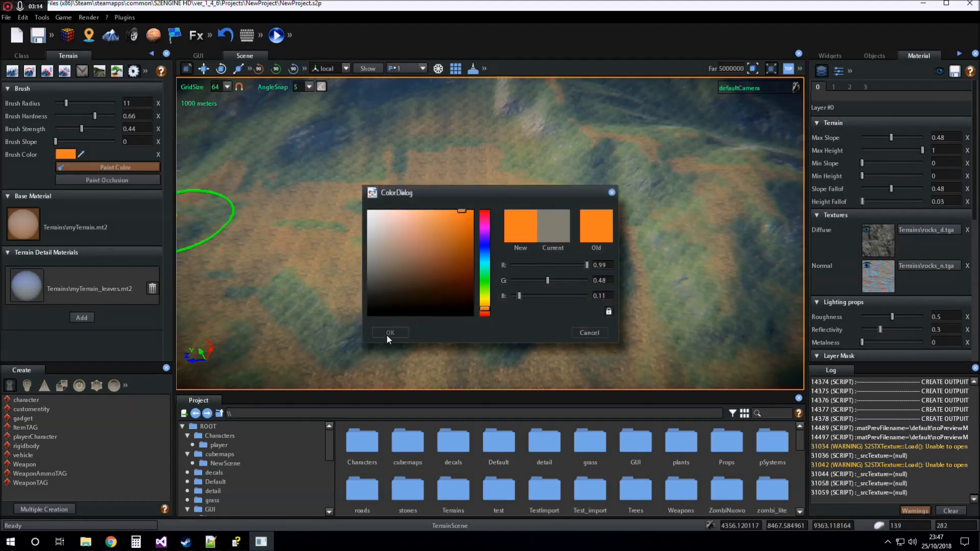
{"action": "left_click", "coordinate": [389, 332]}
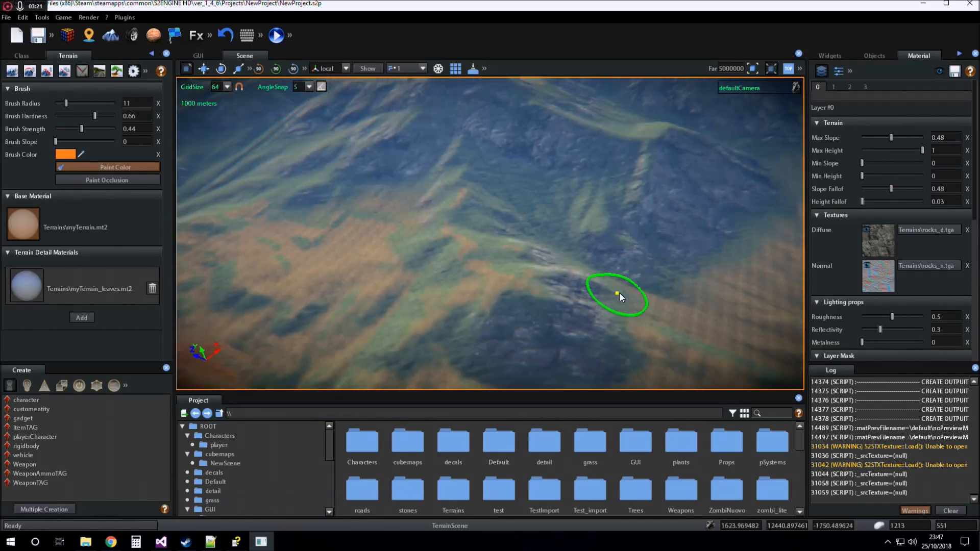
Streak orange along the slopes below the rocky ridges
{"action": "left_click_drag", "start_coordinate": [619, 296], "coordinate": [581, 302]}
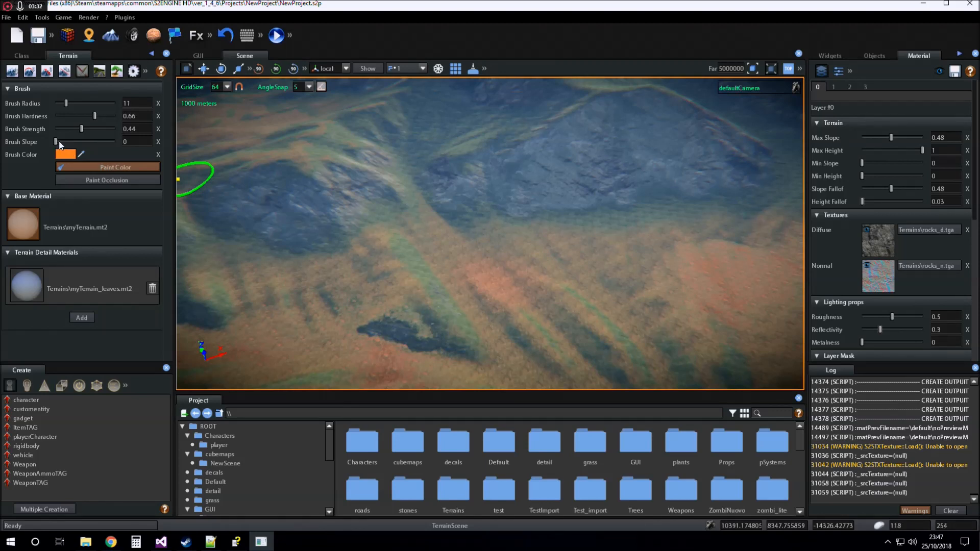
Raise the Brush Slope limit to about 0.97
{"action": "left_click_drag", "start_coordinate": [55, 142], "coordinate": [111, 141]}
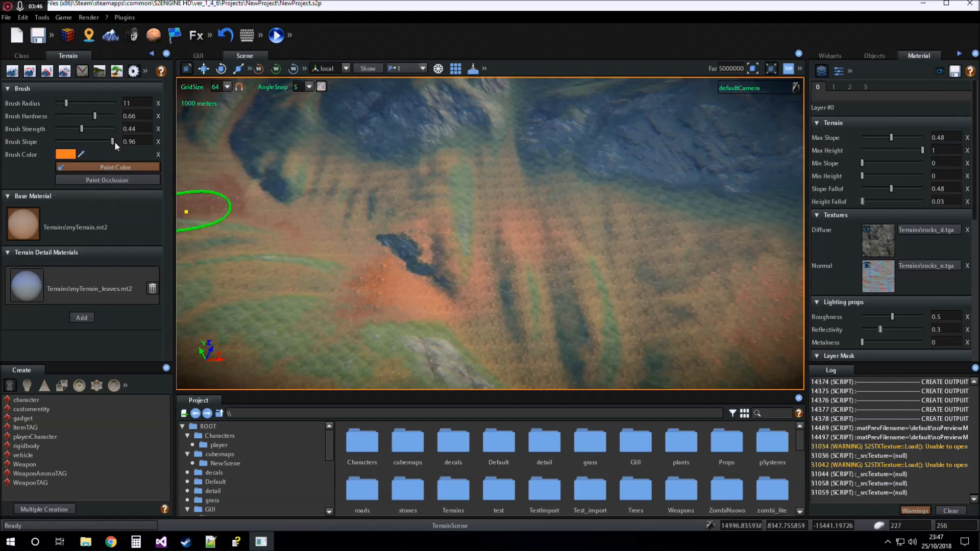
{"action": "mouse_move", "coordinate": [499, 250]}
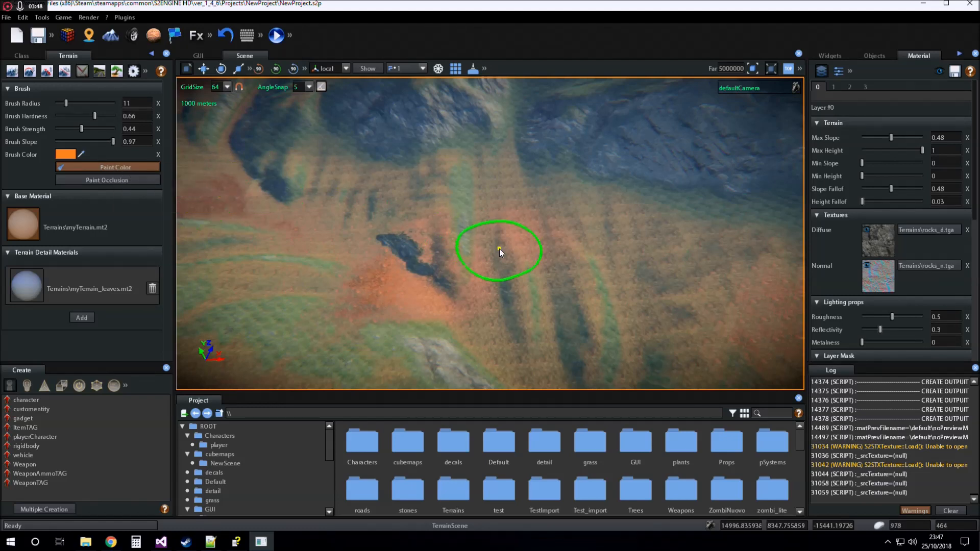